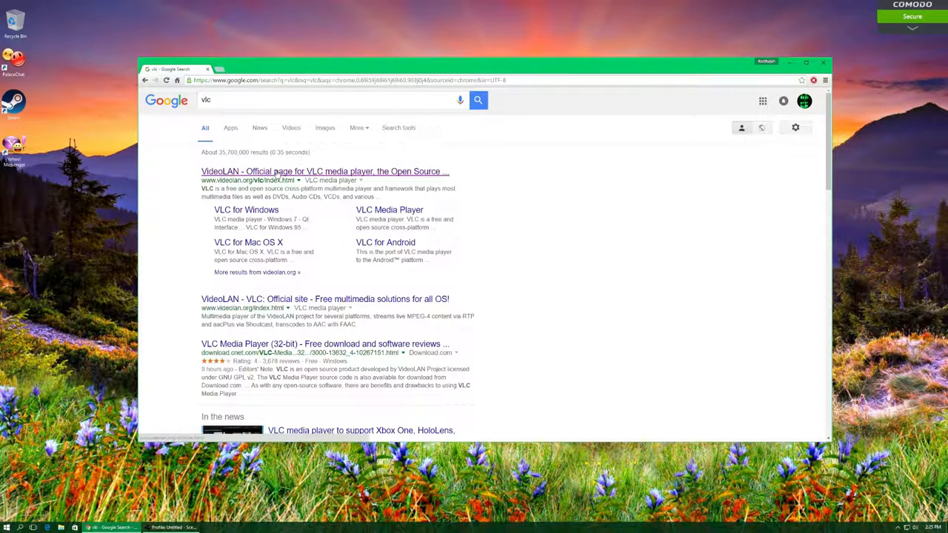
# Go to the official VideoLAN site and start the VLC 2.2.4 for Windows download
pyautogui.click(325, 172)
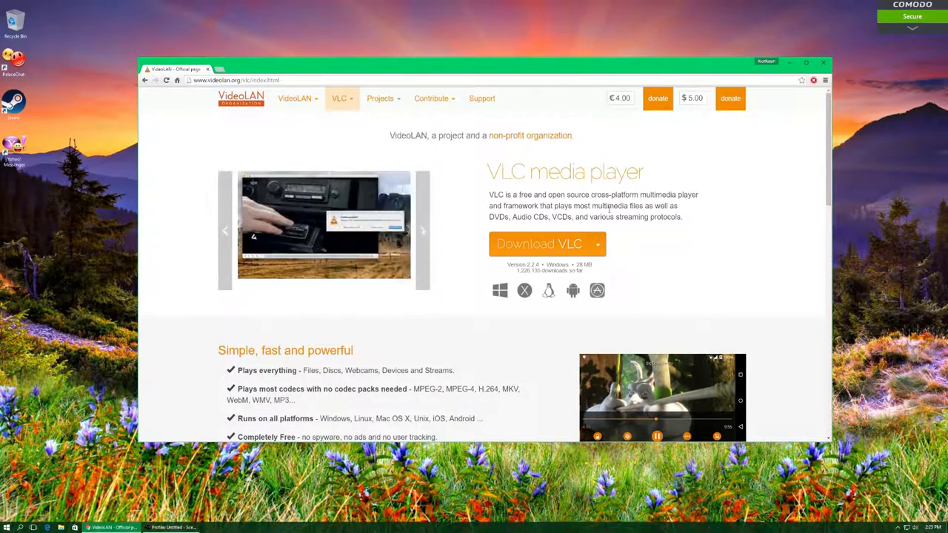
pyautogui.click(539, 243)
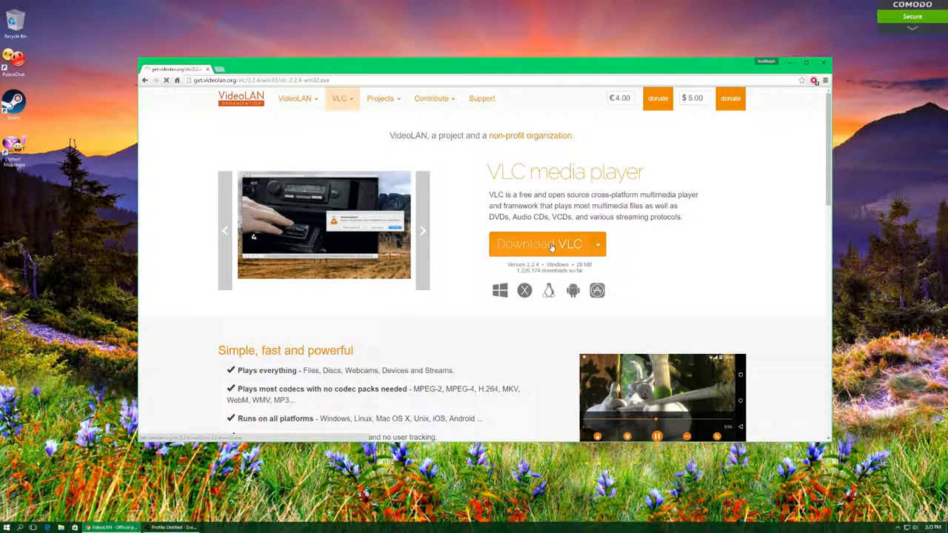
pyautogui.click(539, 243)
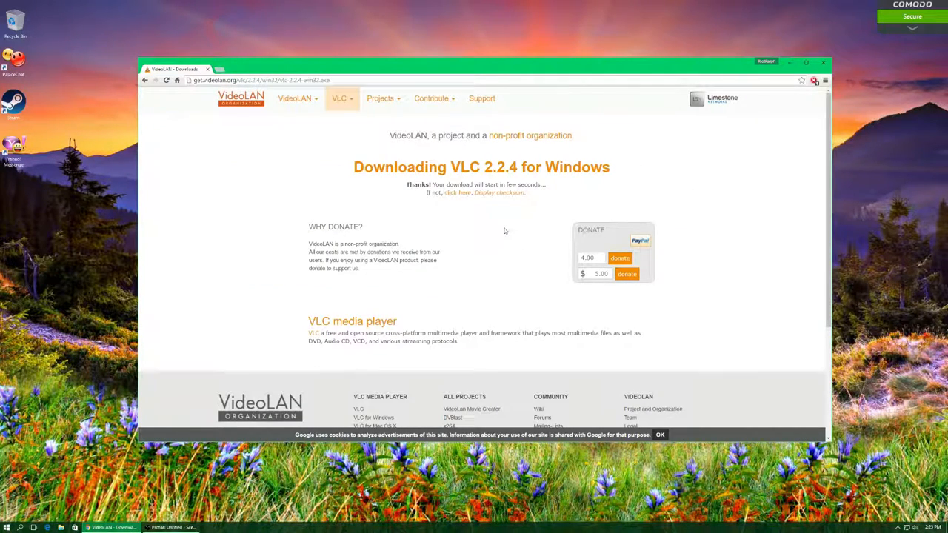
pyautogui.moveTo(495, 234)
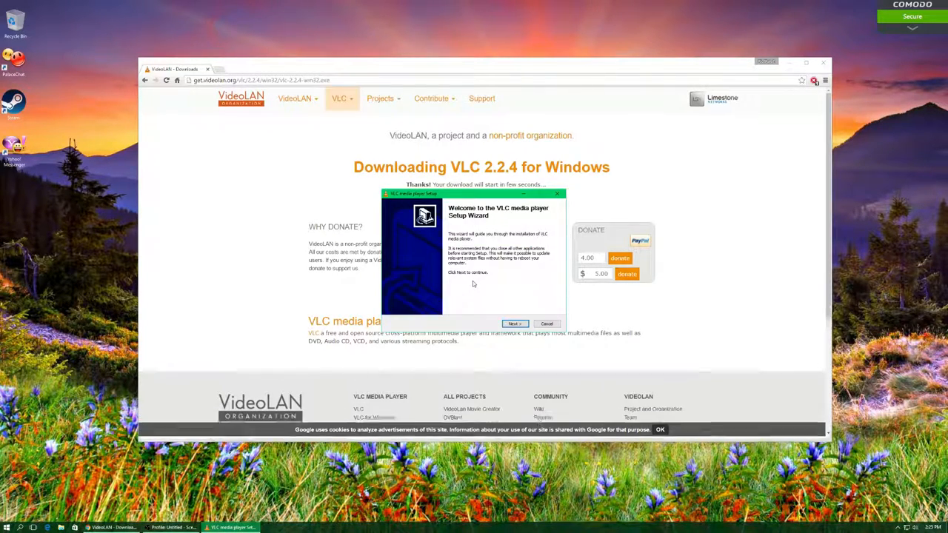
# Advance the VLC installer past welcome, accept the license and keep default components
pyautogui.click(516, 323)
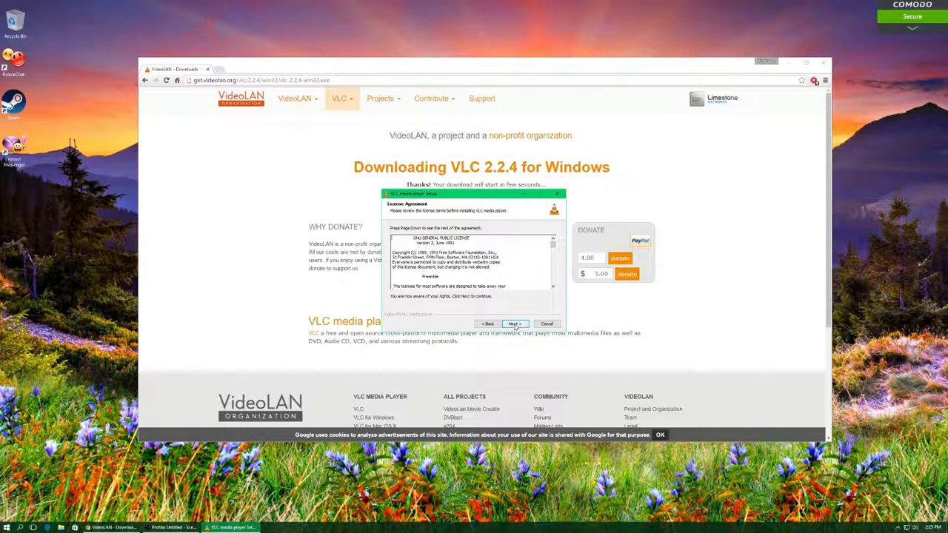
pyautogui.click(514, 323)
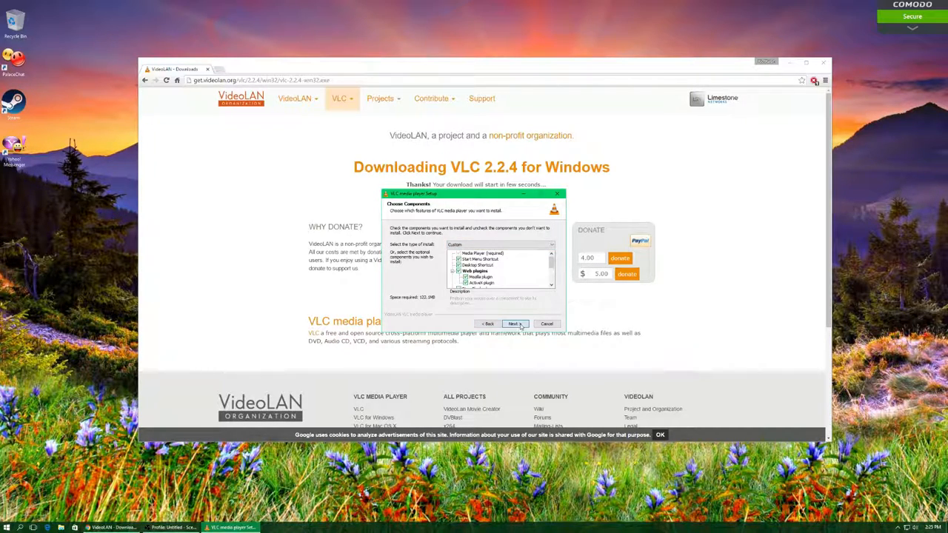
pyautogui.click(516, 323)
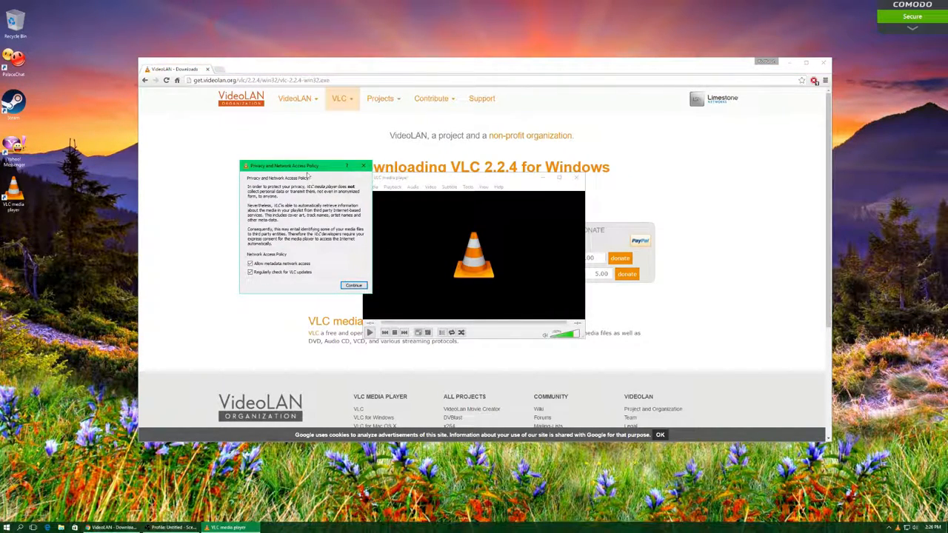
# Move the privacy notice aside and toggle the metadata network access and update-check options
pyautogui.moveTo(304, 166); pyautogui.dragTo(282, 194)
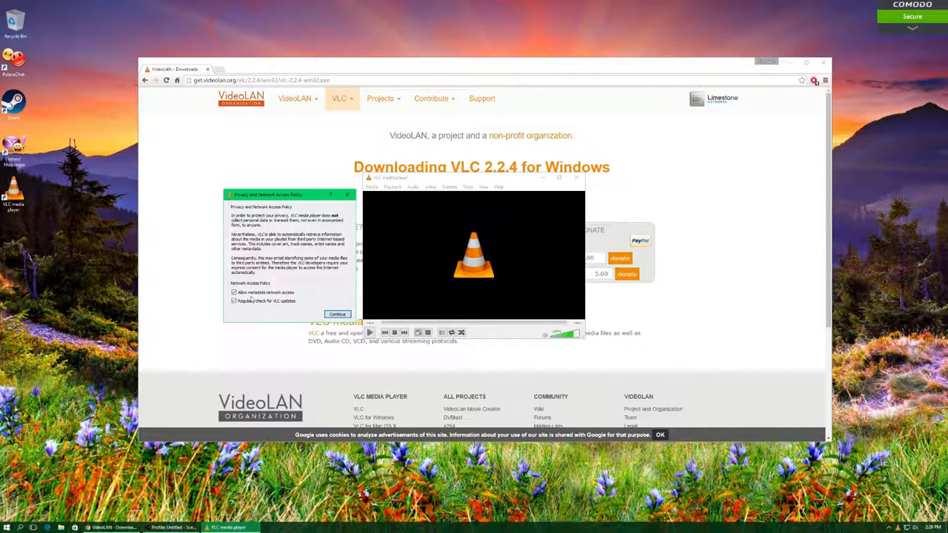
pyautogui.click(234, 293)
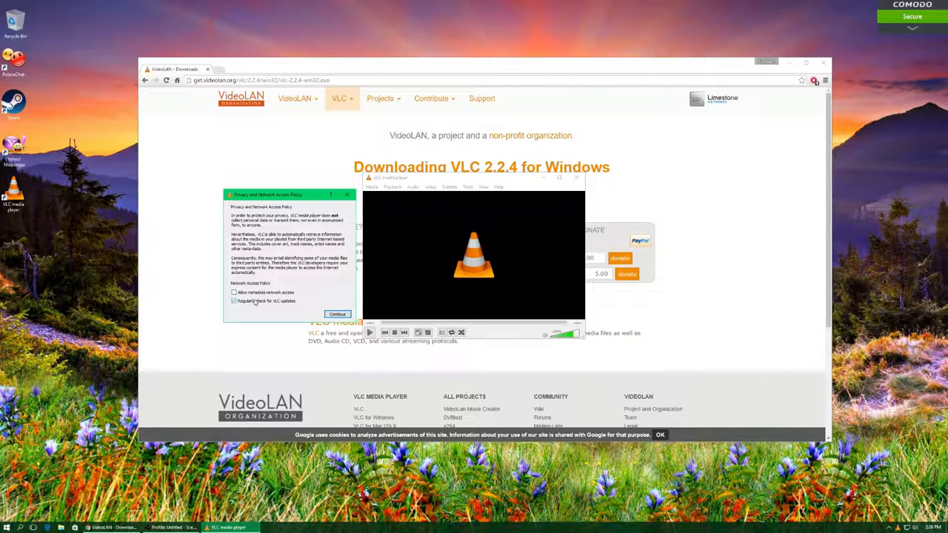
pyautogui.click(338, 314)
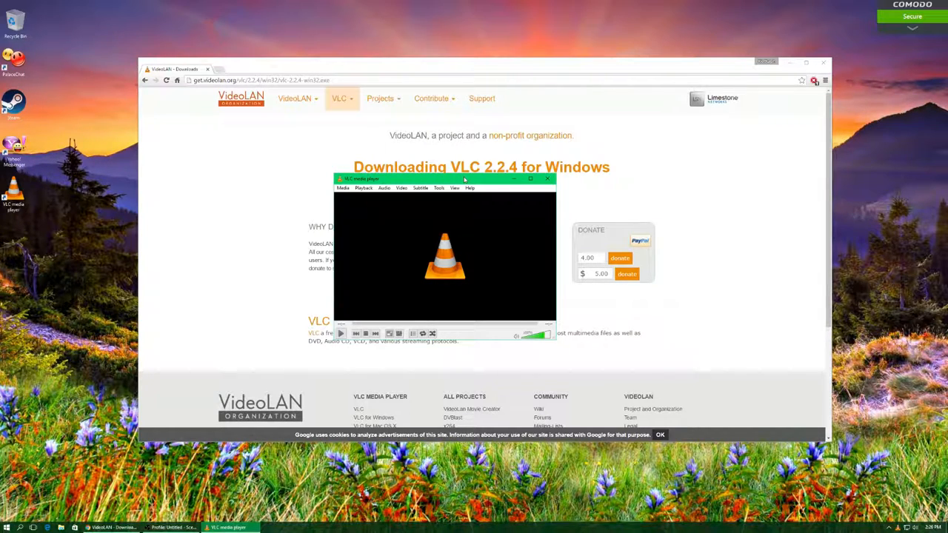
pyautogui.moveTo(416, 204)
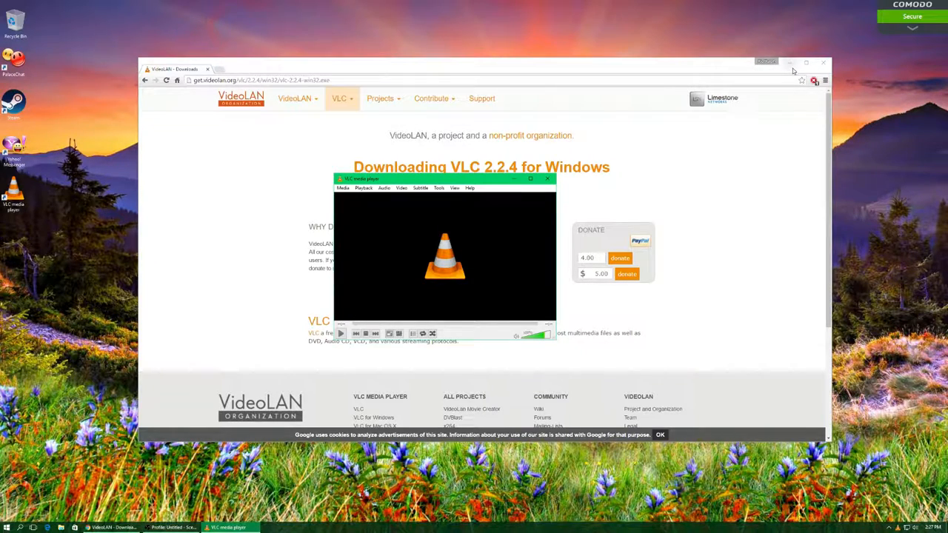
# Maximize the VLC player window to fill the screen
pyautogui.click(530, 177)
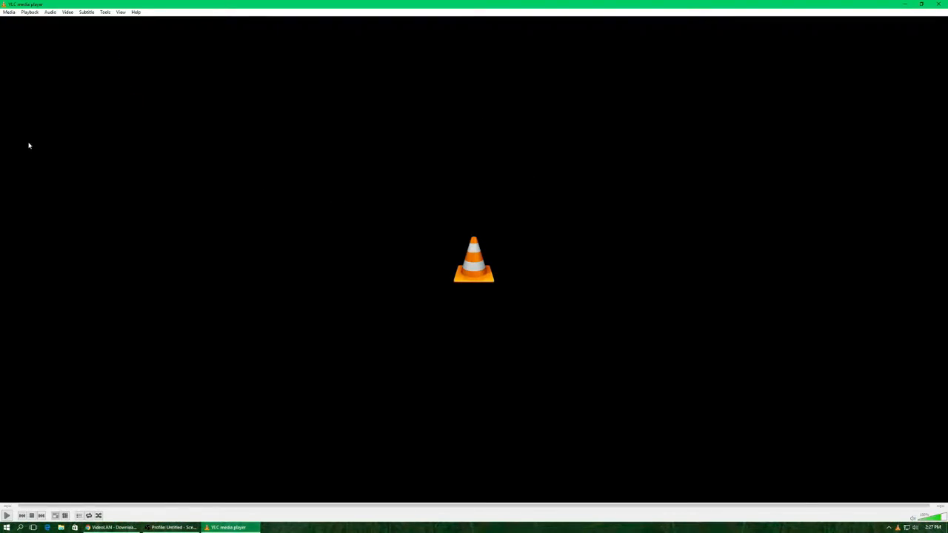
pyautogui.moveTo(535, 145)
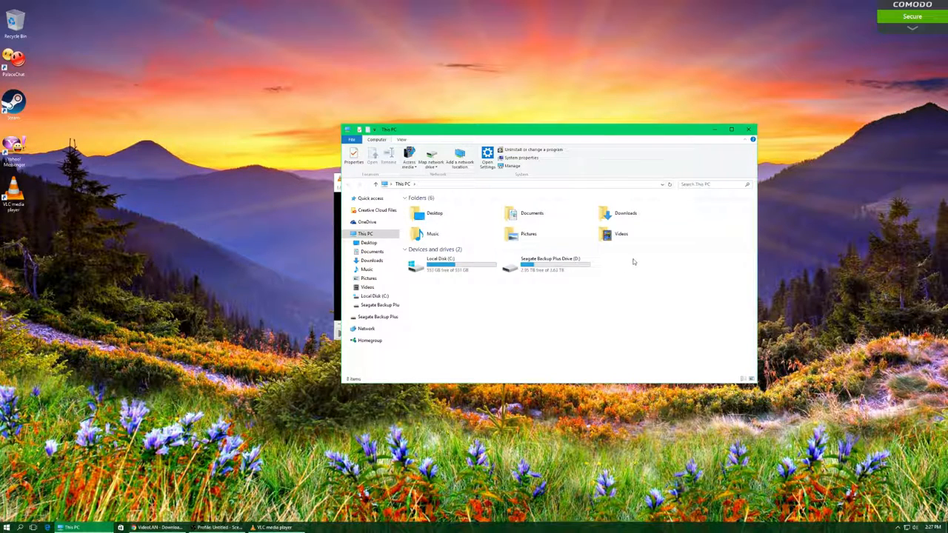
pyautogui.moveTo(622, 266)
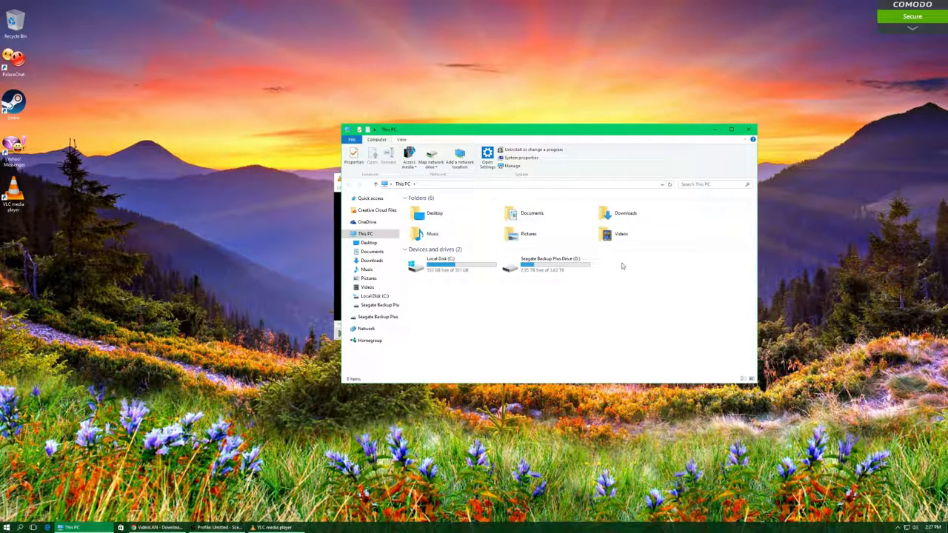
pyautogui.moveTo(602, 270)
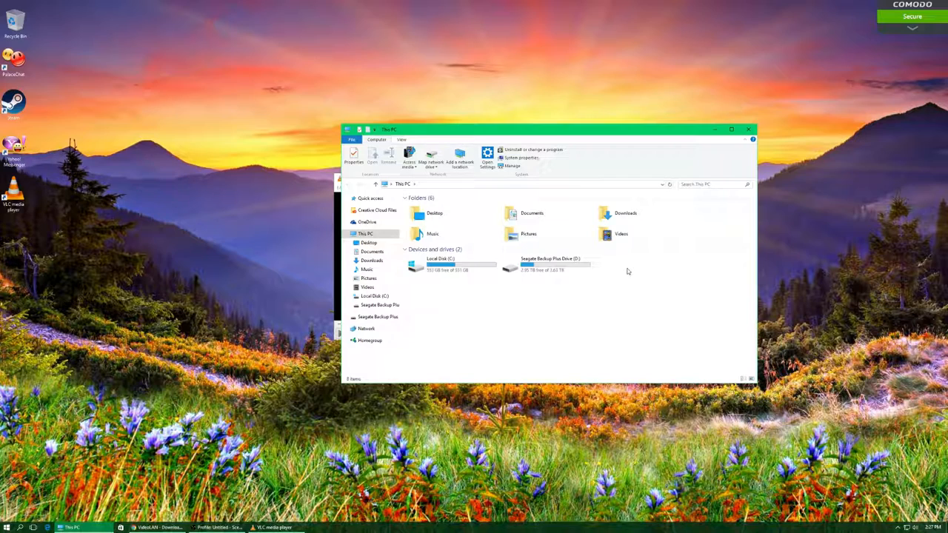
# Select the Seagate Backup Plus Drive in This PC and show its context menu
pyautogui.rightClick(628, 271)
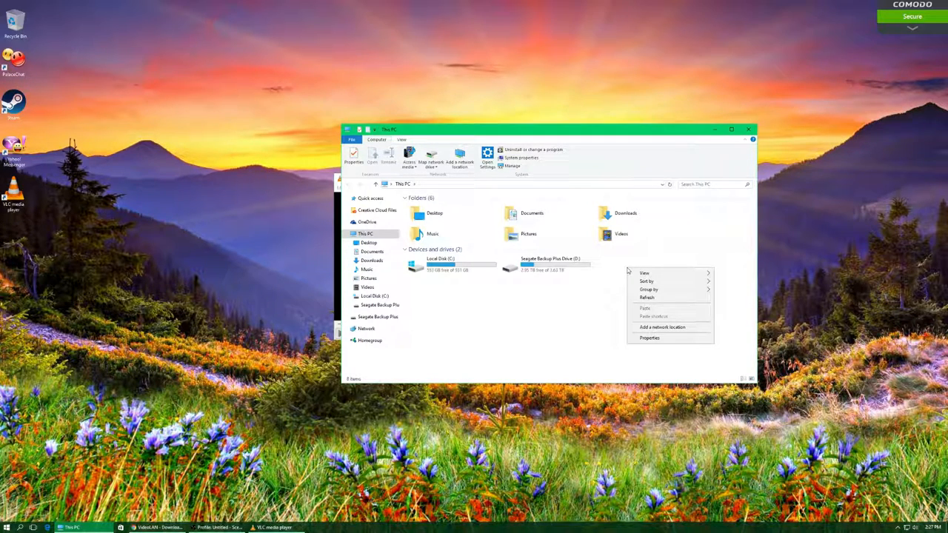
pyautogui.click(548, 264)
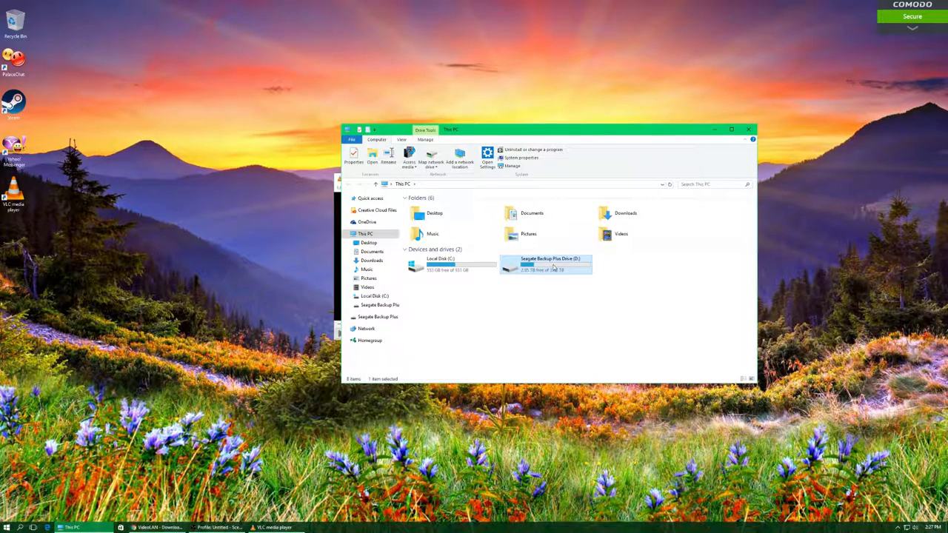
pyautogui.rightClick(549, 264)
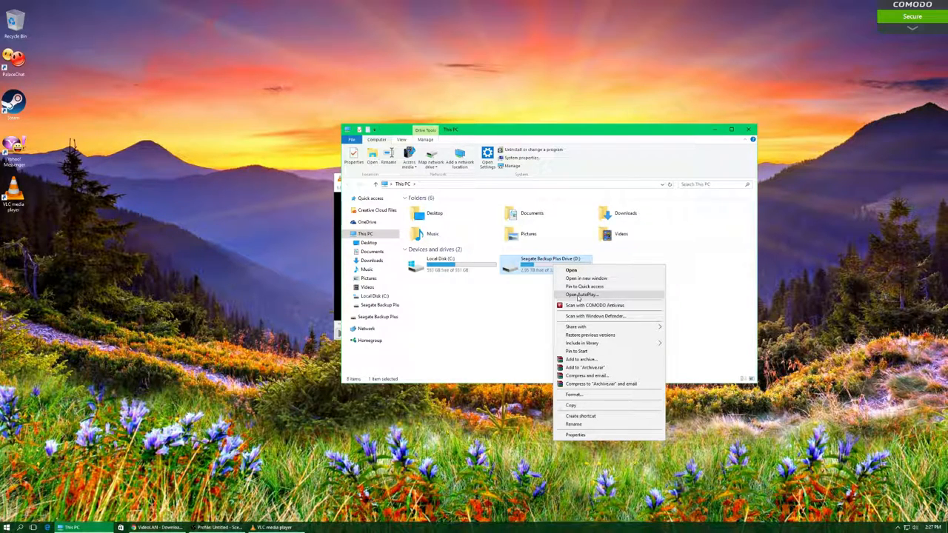
pyautogui.moveTo(574, 327)
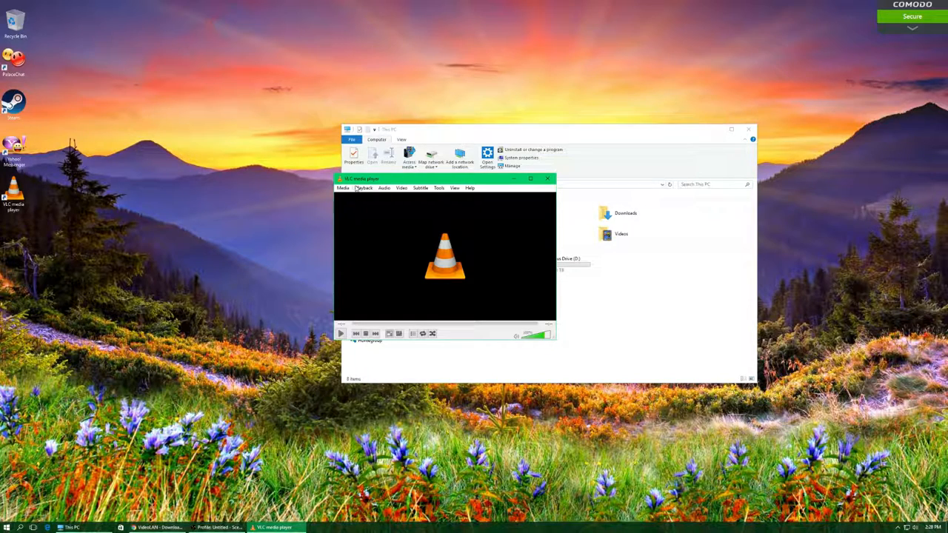
pyautogui.click(343, 187)
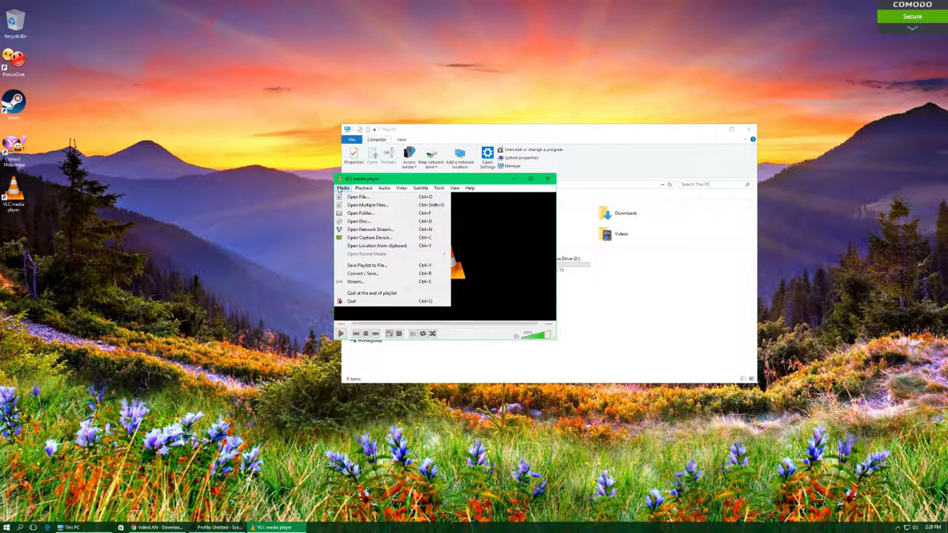
pyautogui.moveTo(356, 281)
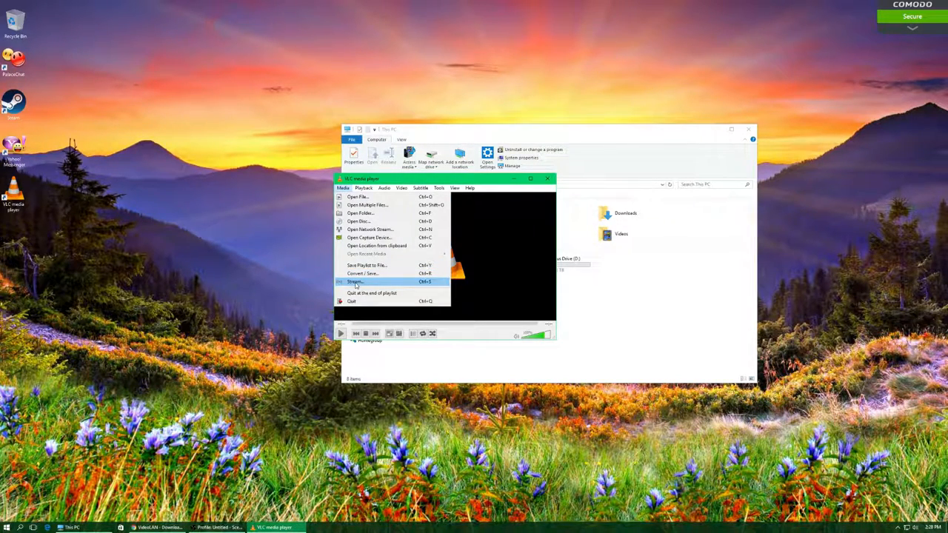
pyautogui.moveTo(371, 228)
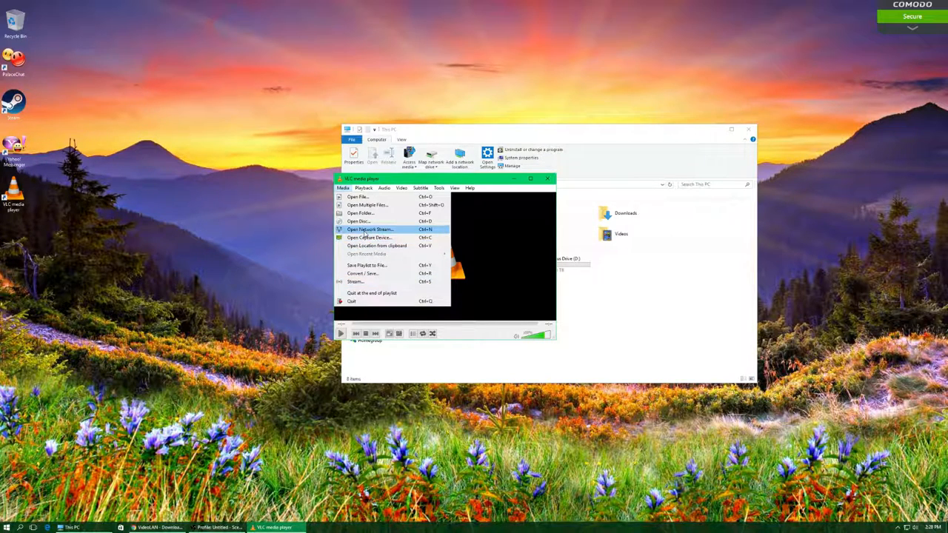
pyautogui.moveTo(370, 237)
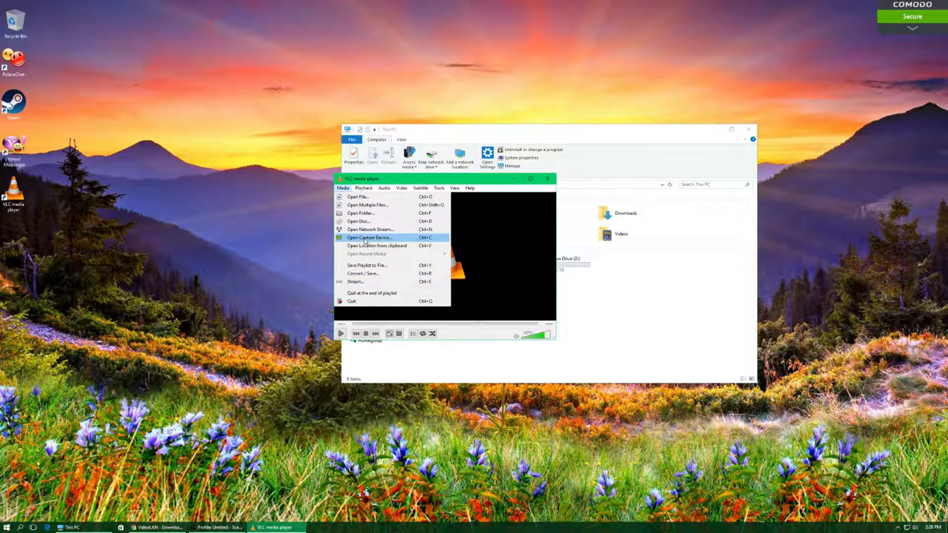
pyautogui.moveTo(370, 228)
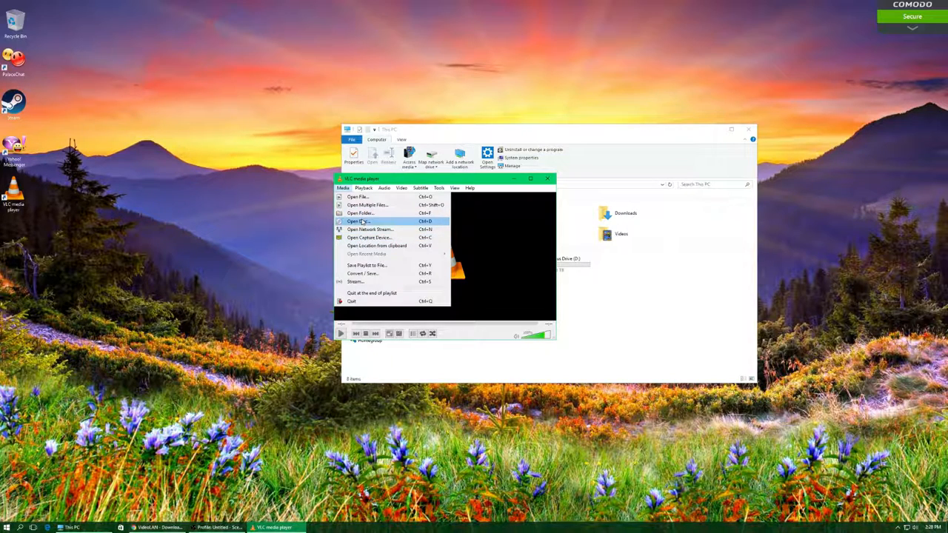
pyautogui.moveTo(362, 213)
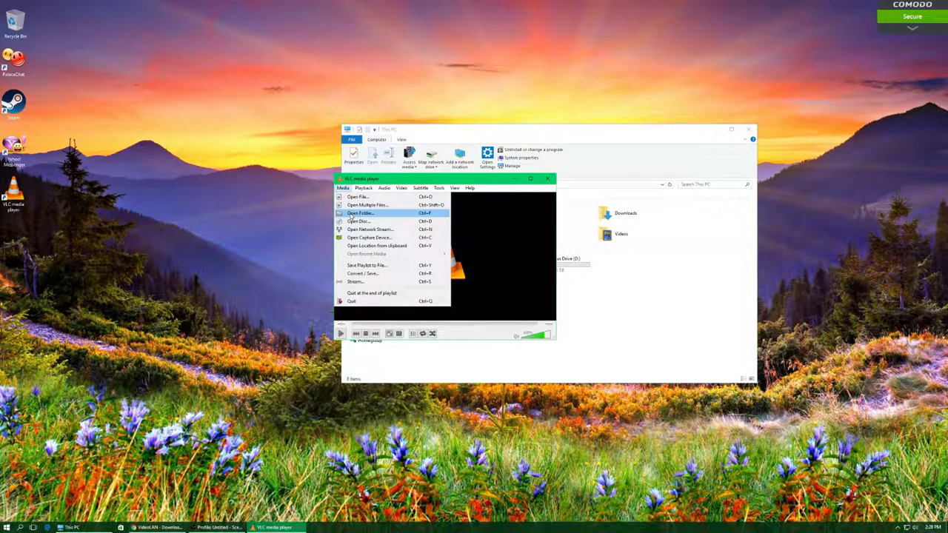
pyautogui.click(359, 221)
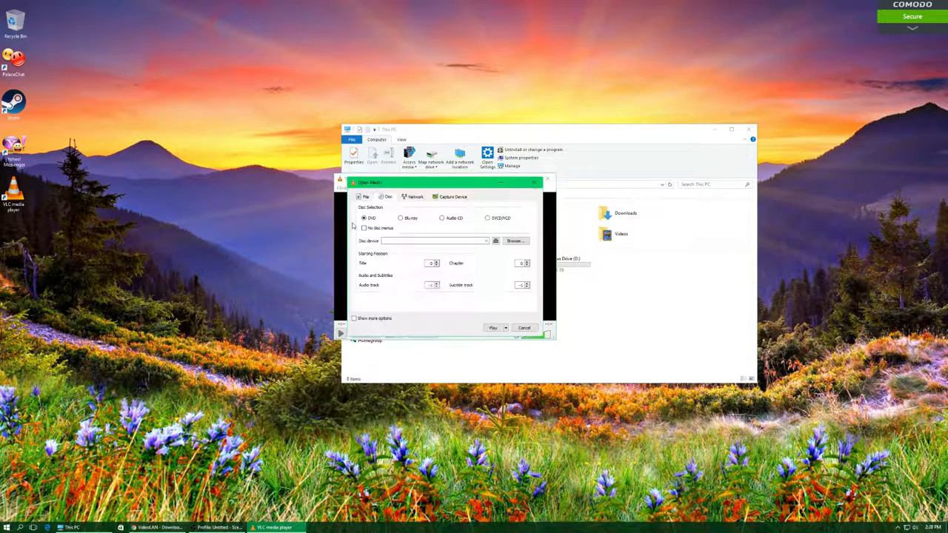
pyautogui.moveTo(477, 225)
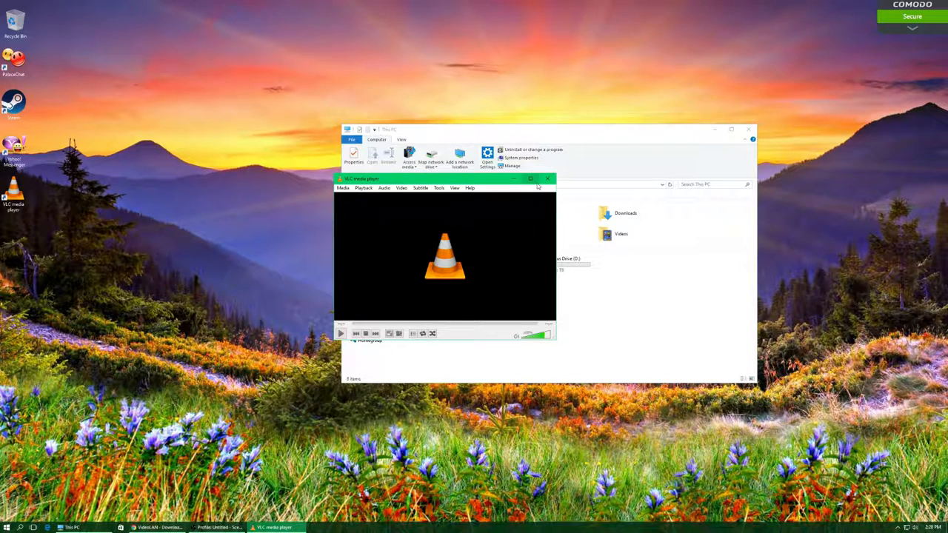
pyautogui.moveTo(548, 178)
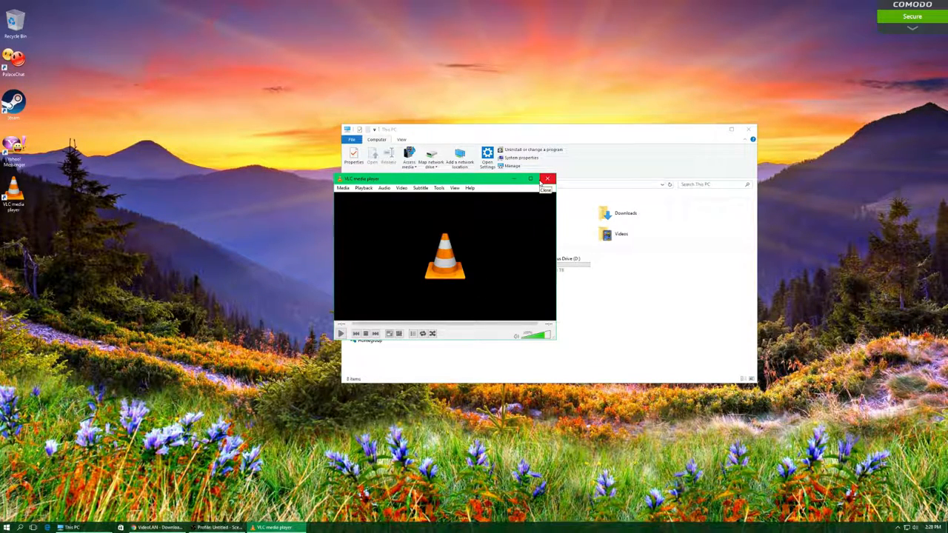
pyautogui.click(402, 186)
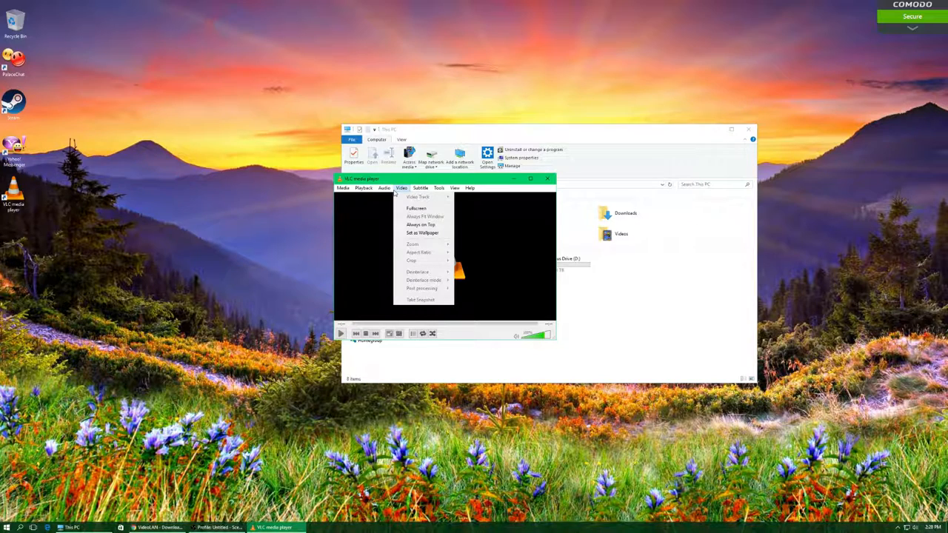
pyautogui.moveTo(376, 317)
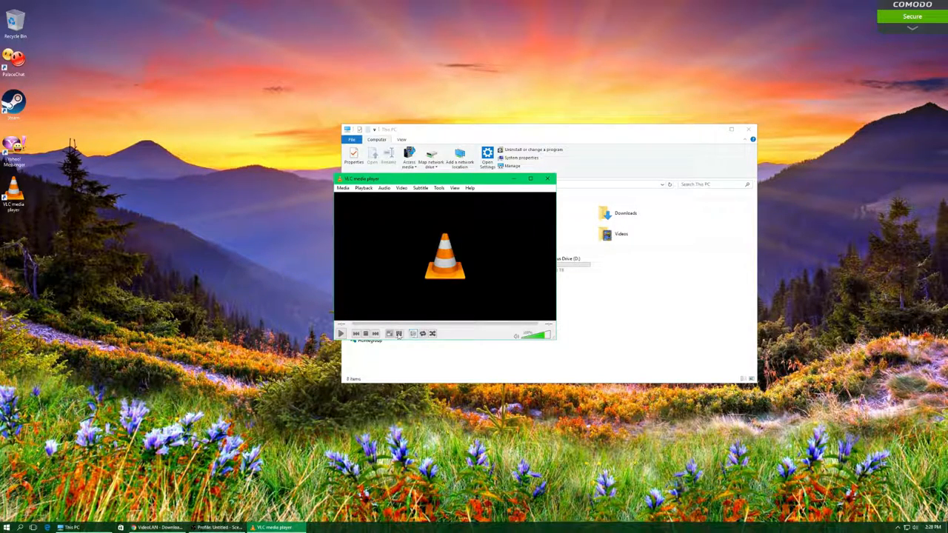
pyautogui.click(388, 334)
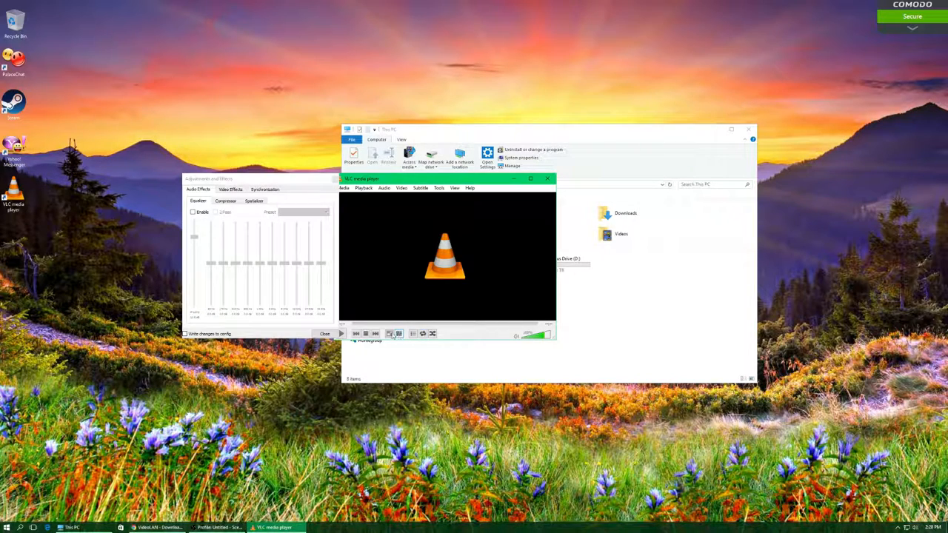
pyautogui.click(231, 190)
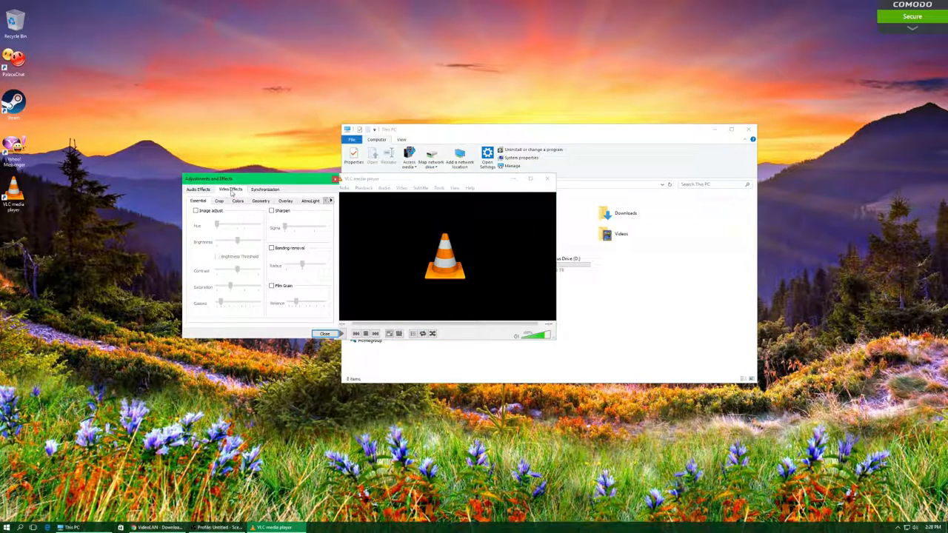
pyautogui.click(198, 190)
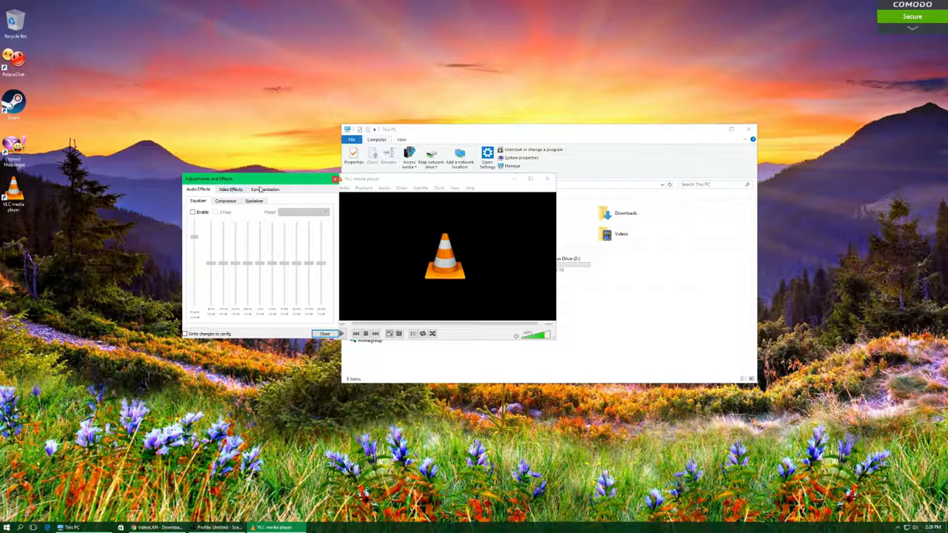
pyautogui.click(266, 189)
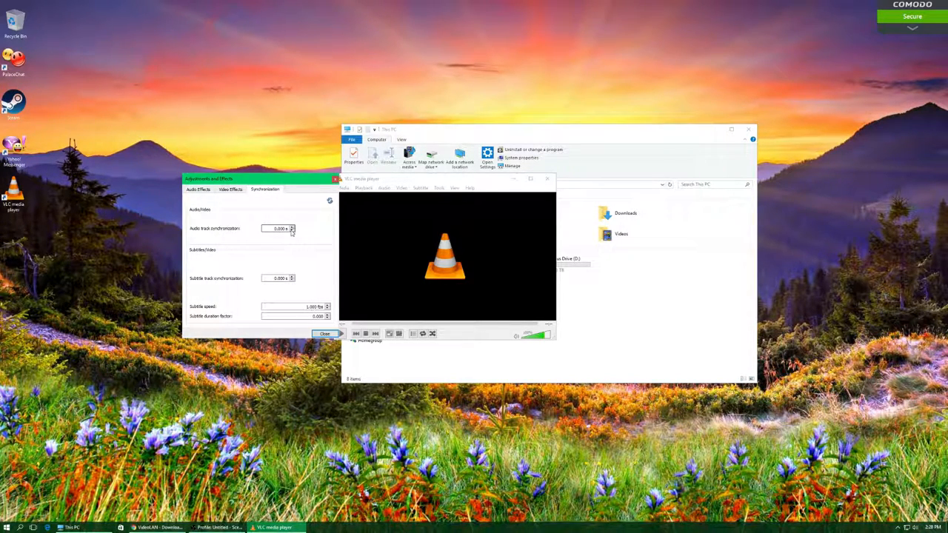
pyautogui.click(198, 190)
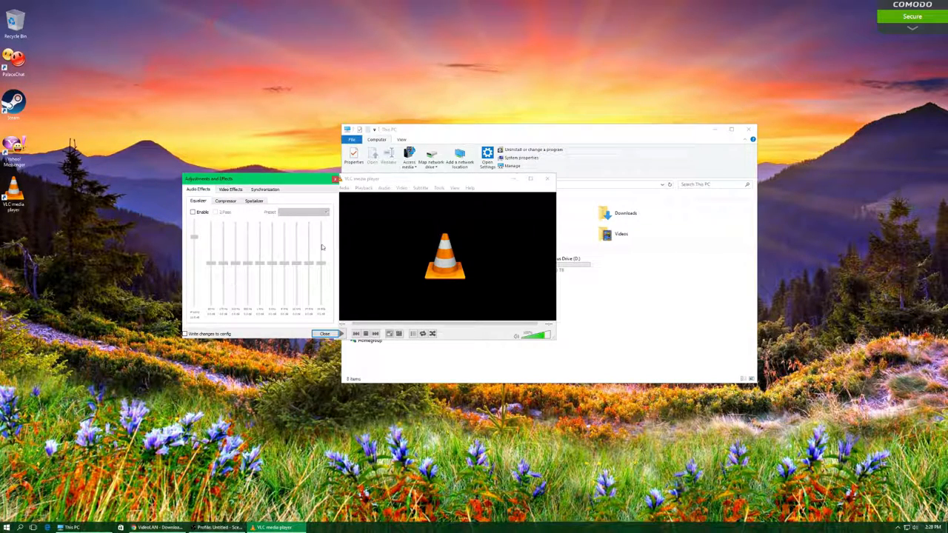
pyautogui.click(325, 335)
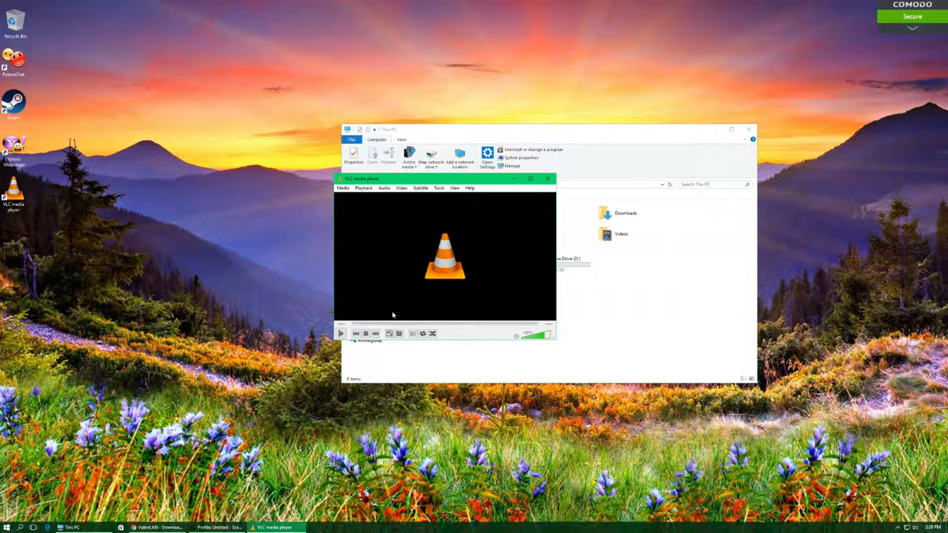
# Bring Chrome forward and add a new tab beside the VideoLAN download page
pyautogui.click(546, 177)
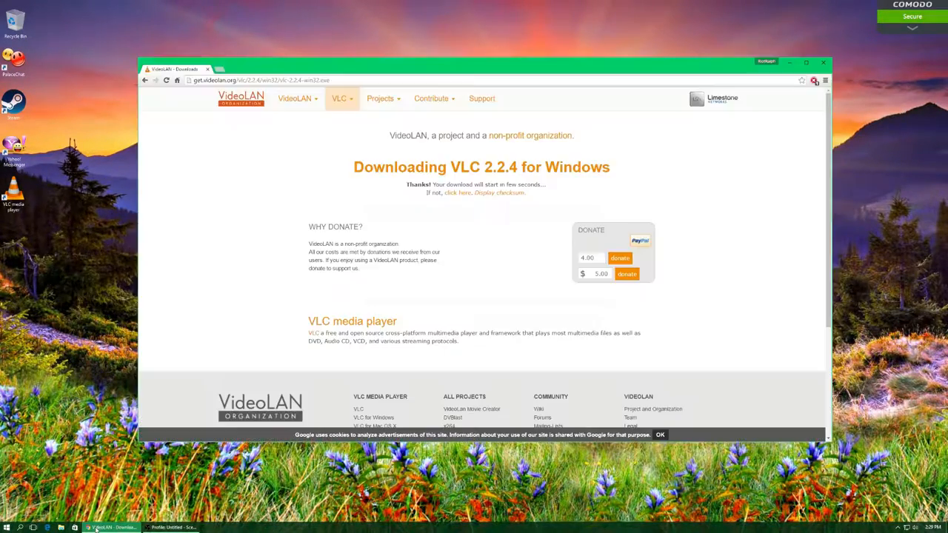
pyautogui.click(287, 70)
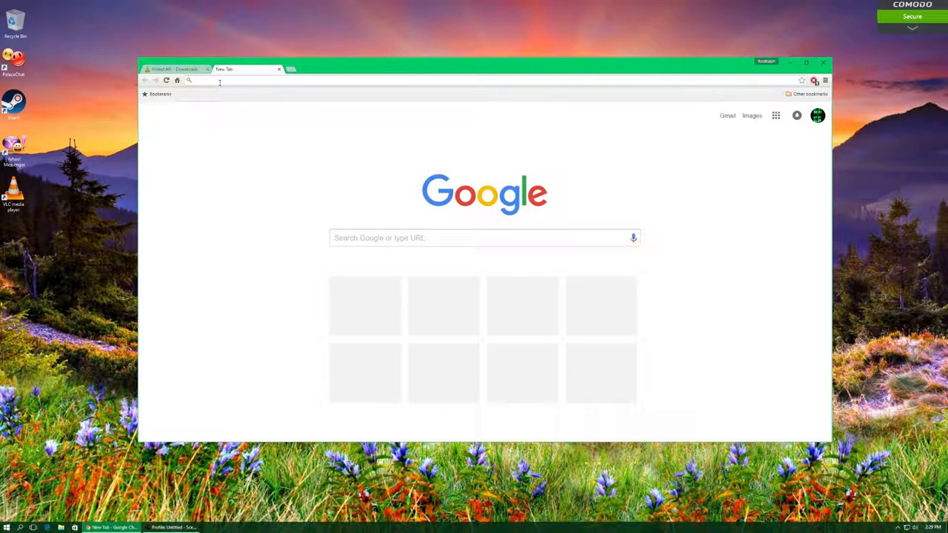
# Search Google for 'windows media player classic'
pyautogui.write('windows media pl')
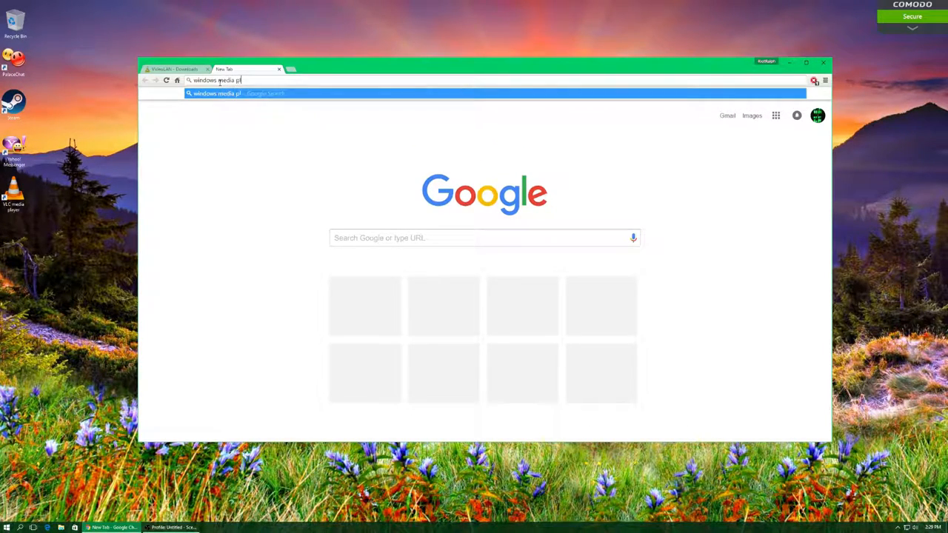
pyautogui.press('enter')
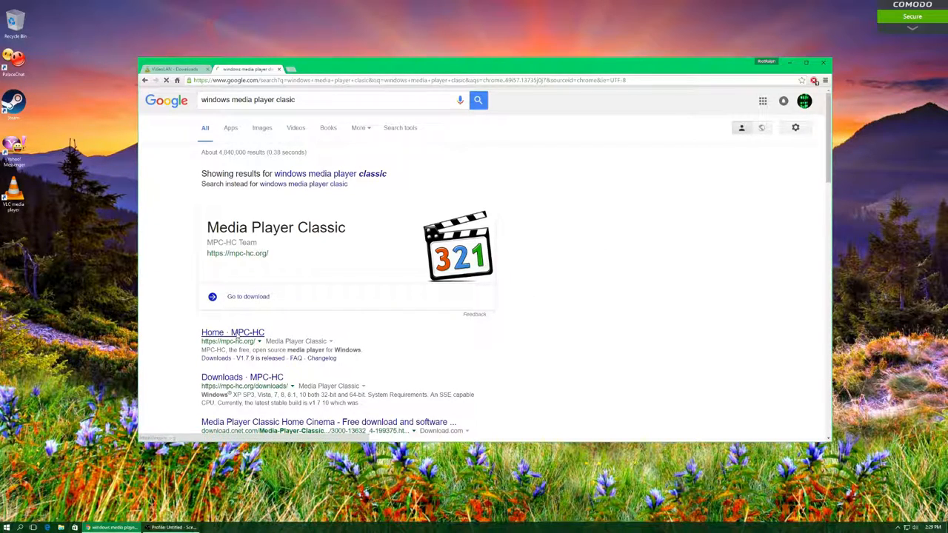
# Visit the MPC-HC home page from the results and scroll through it
pyautogui.click(233, 331)
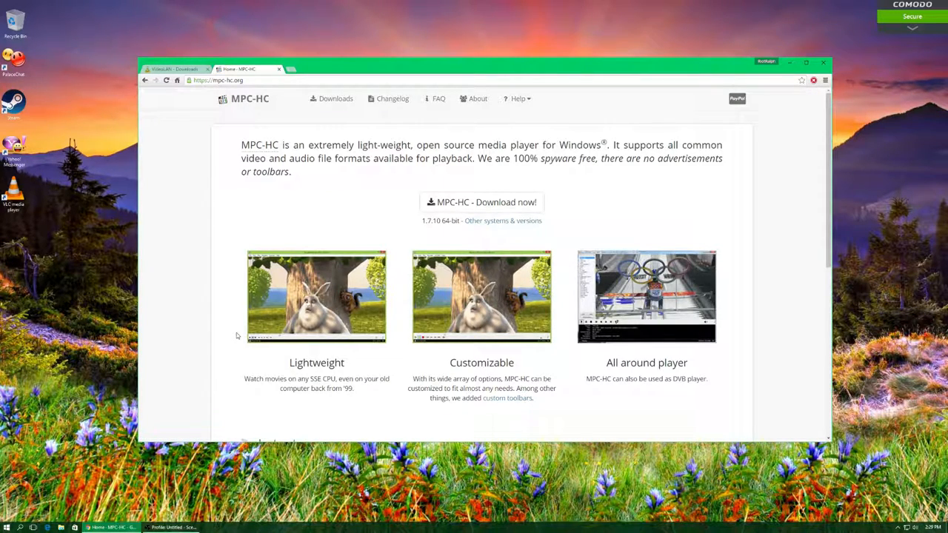
pyautogui.moveTo(460, 340)
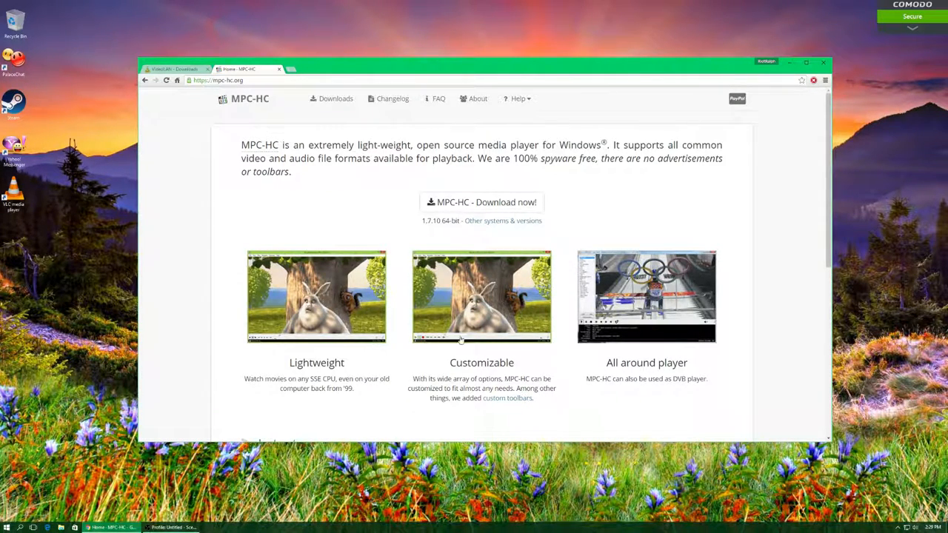
pyautogui.moveTo(748, 260)
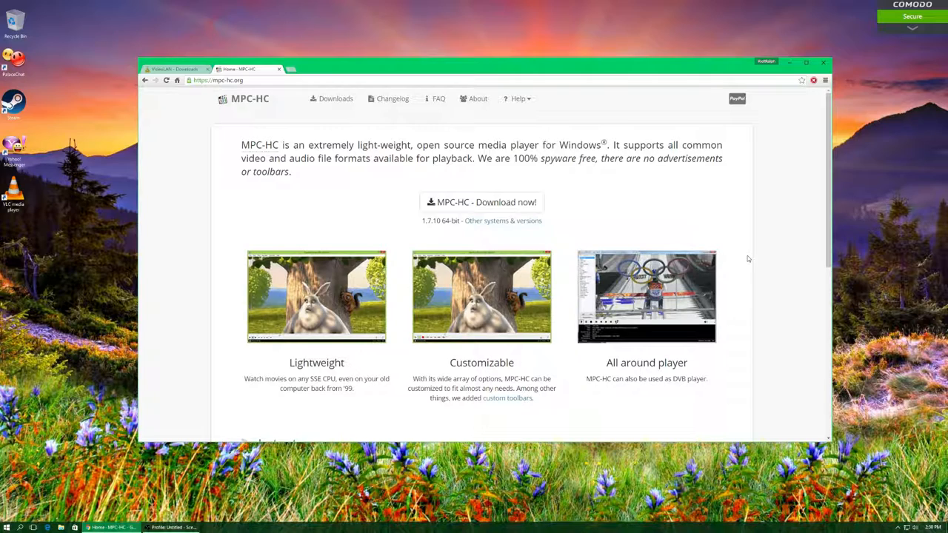
pyautogui.moveTo(341, 204)
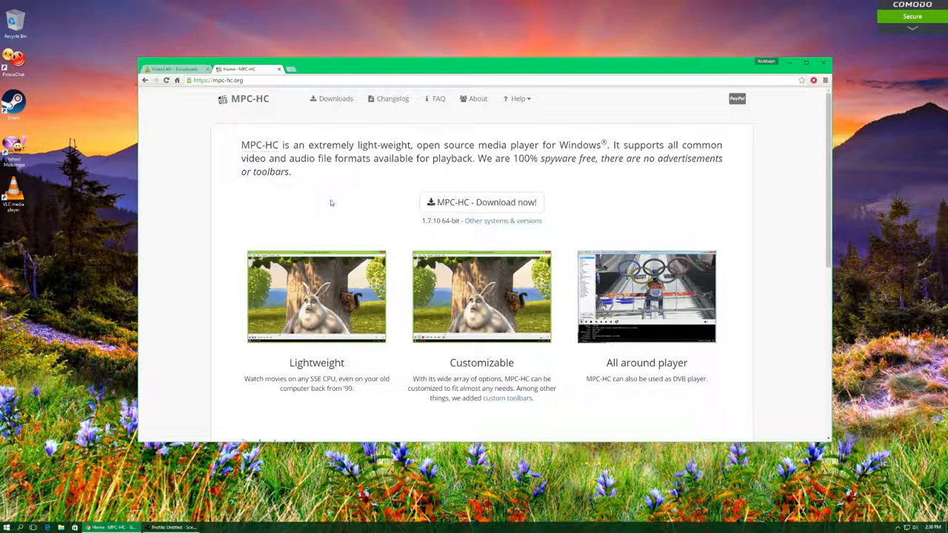
pyautogui.moveTo(526, 140)
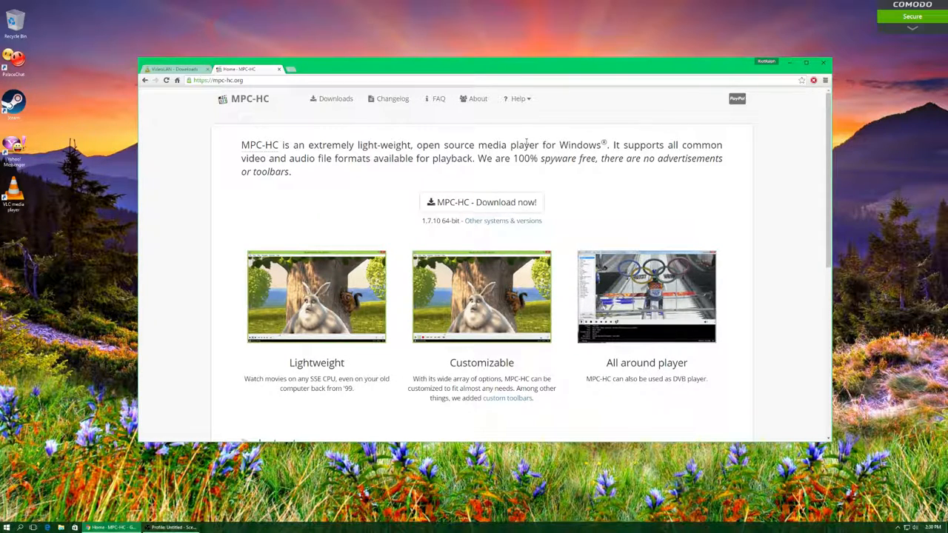
pyautogui.scroll(-3)
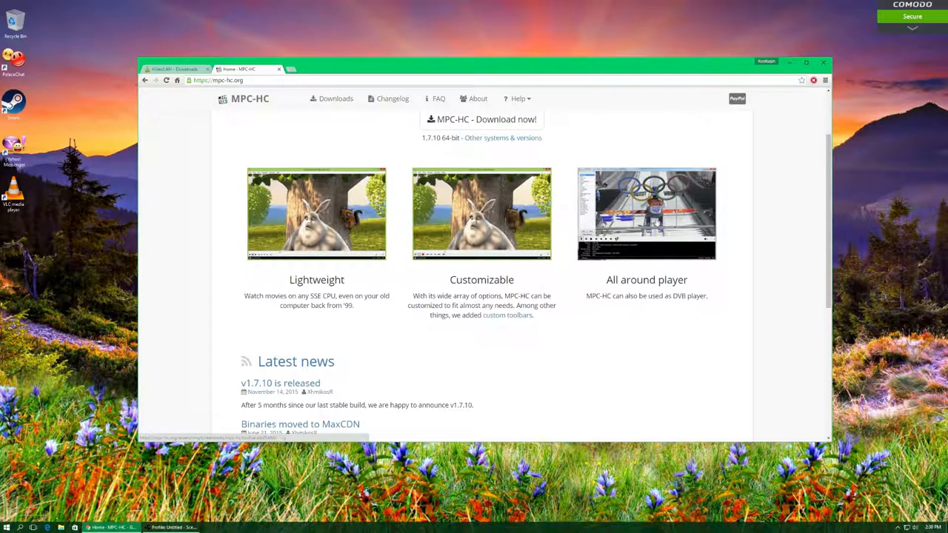
pyautogui.scroll(3)
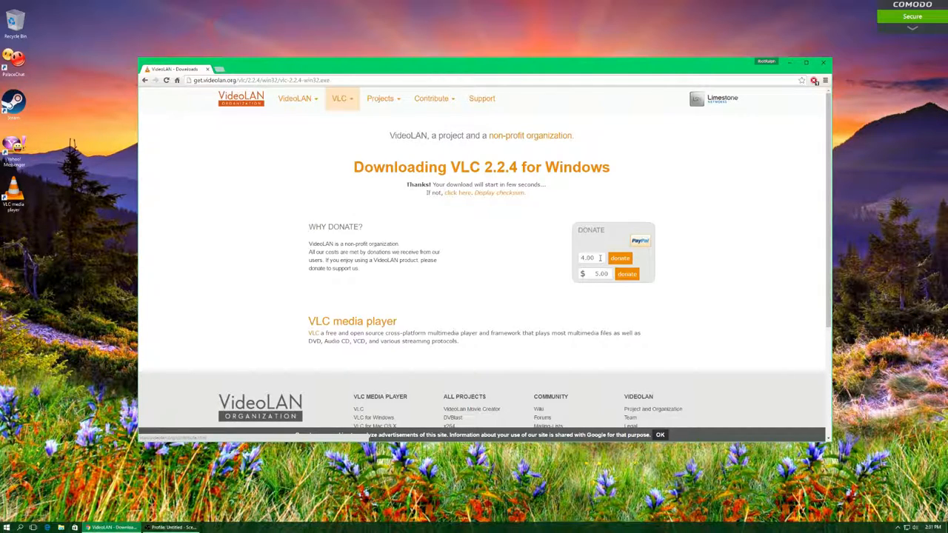
pyautogui.scroll(-3)
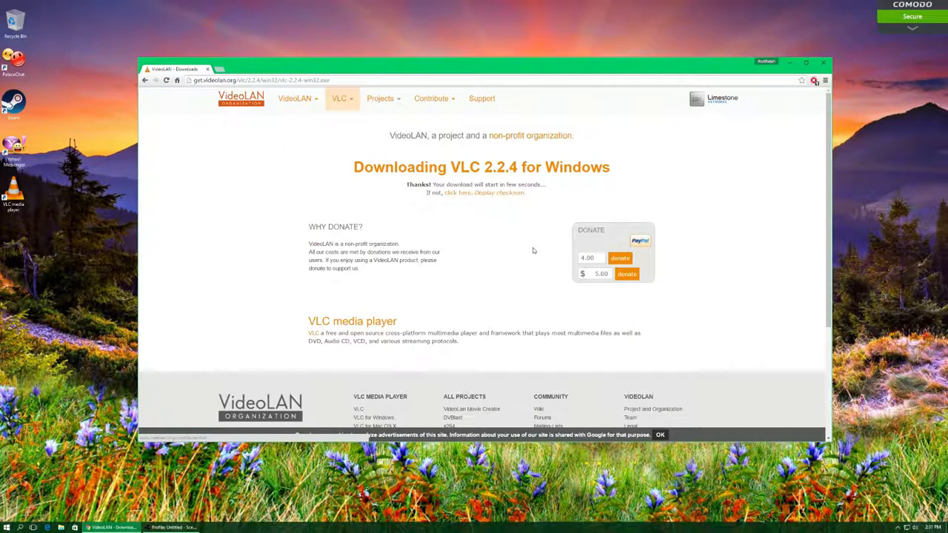
pyautogui.moveTo(522, 243)
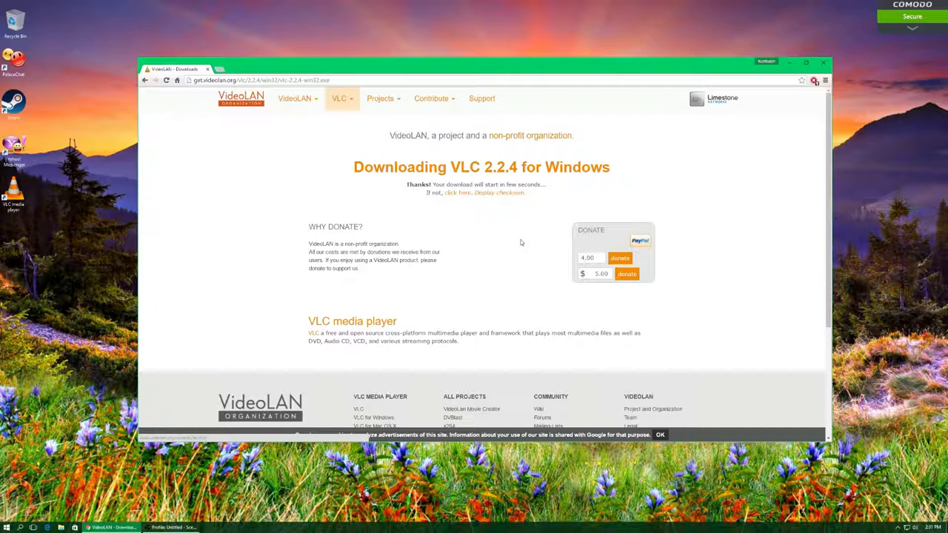